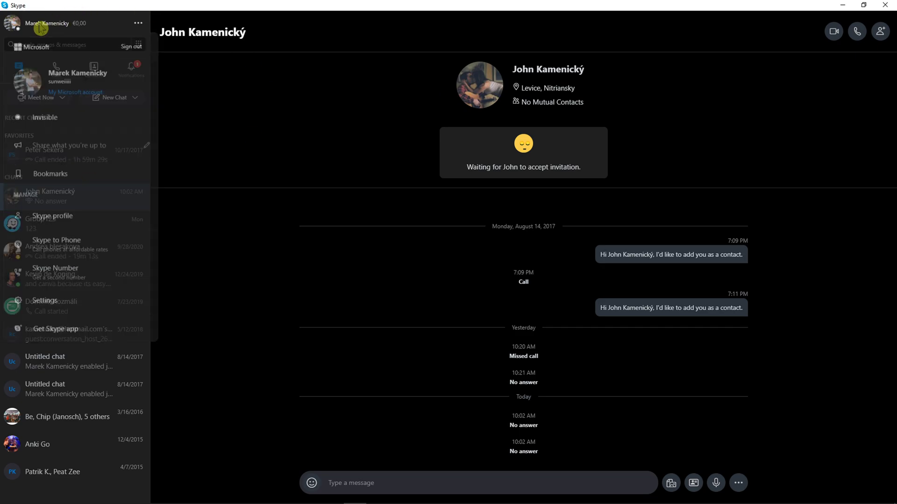
# Open the account menu from the top-left avatar, showing Invisible status, Skype profile and Settings
pyautogui.click(40, 22)
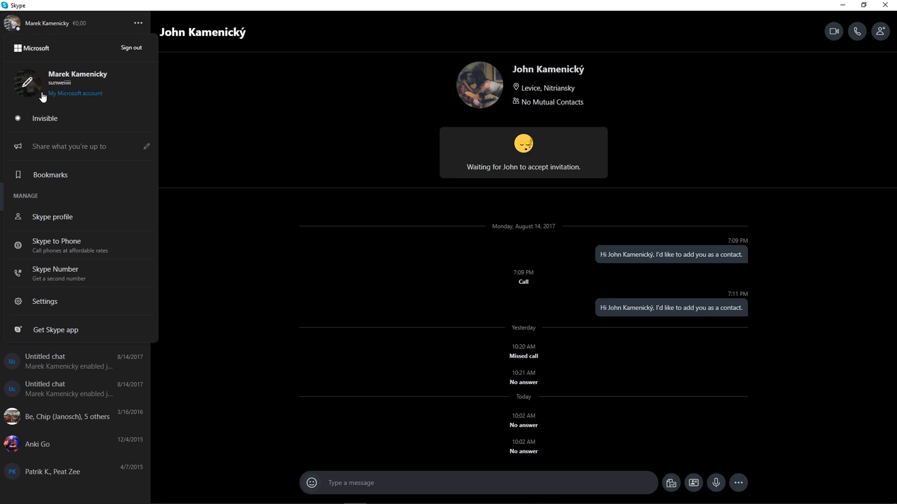